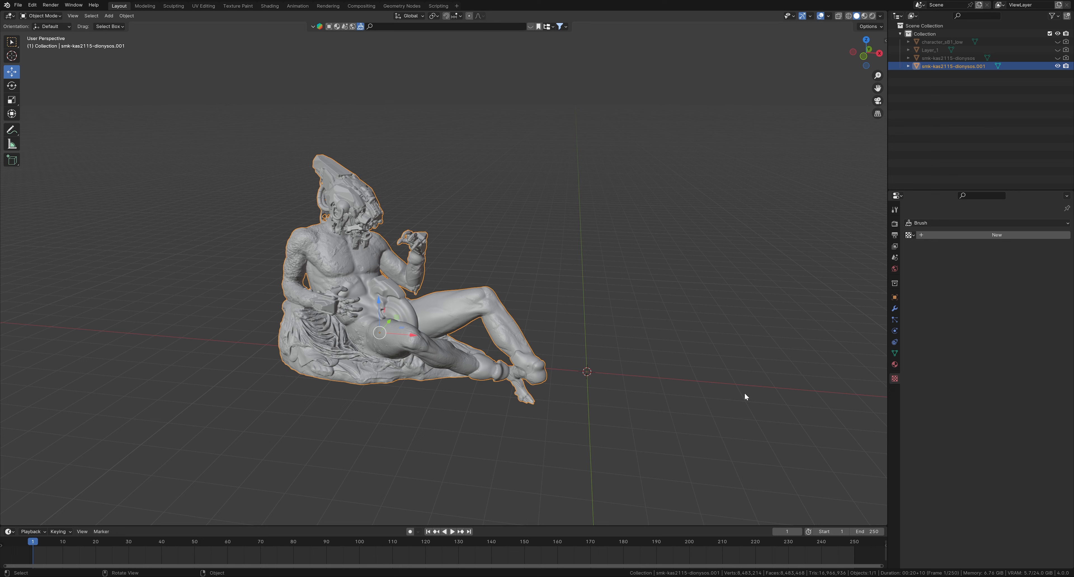
mouse_move(380, 348)
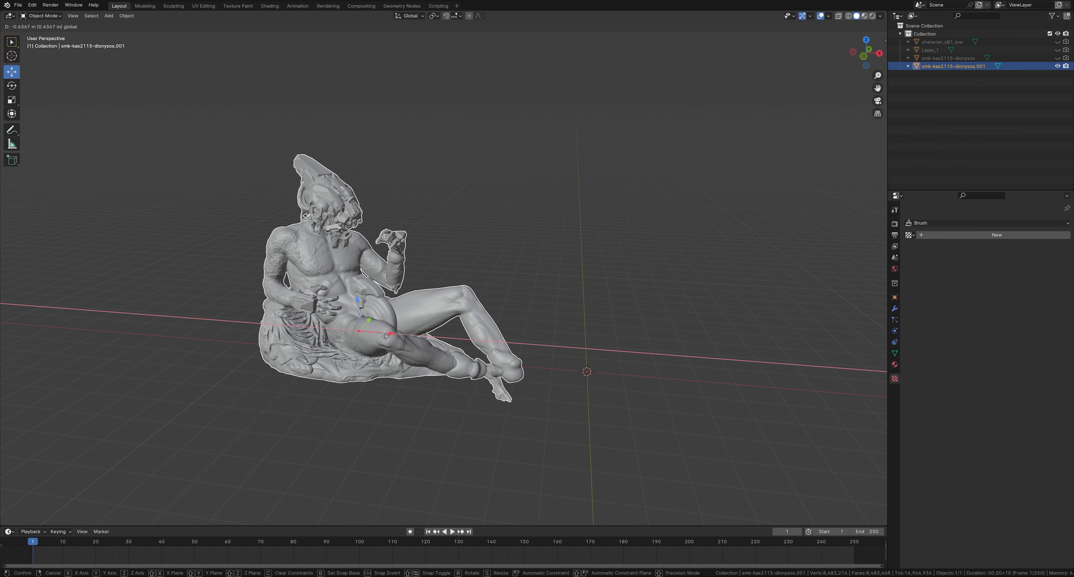
Step: Start an STL export of the selected statue from Blender with Selection Only kept on
click(17, 6)
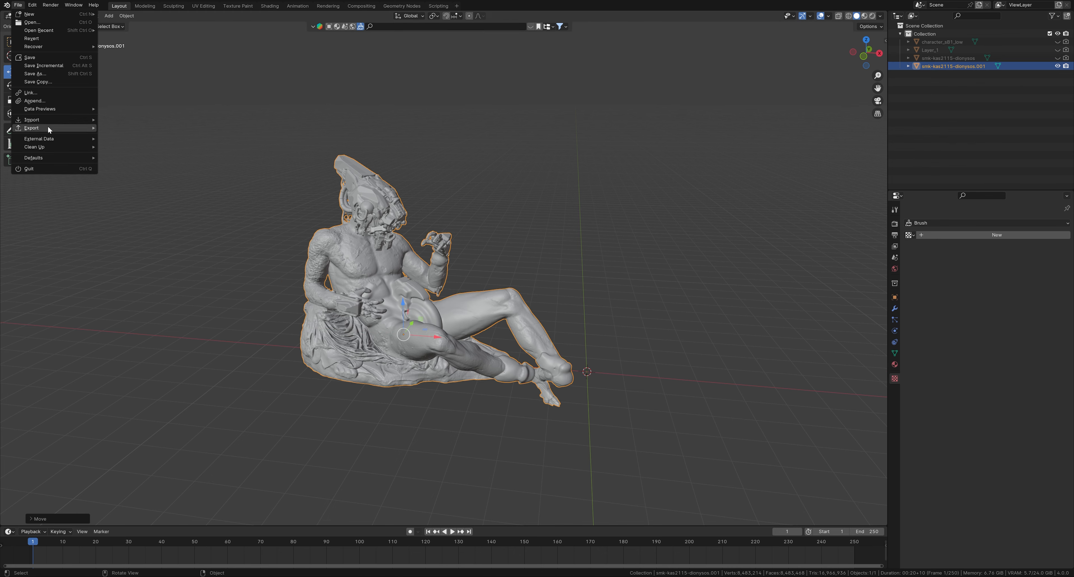
click(32, 128)
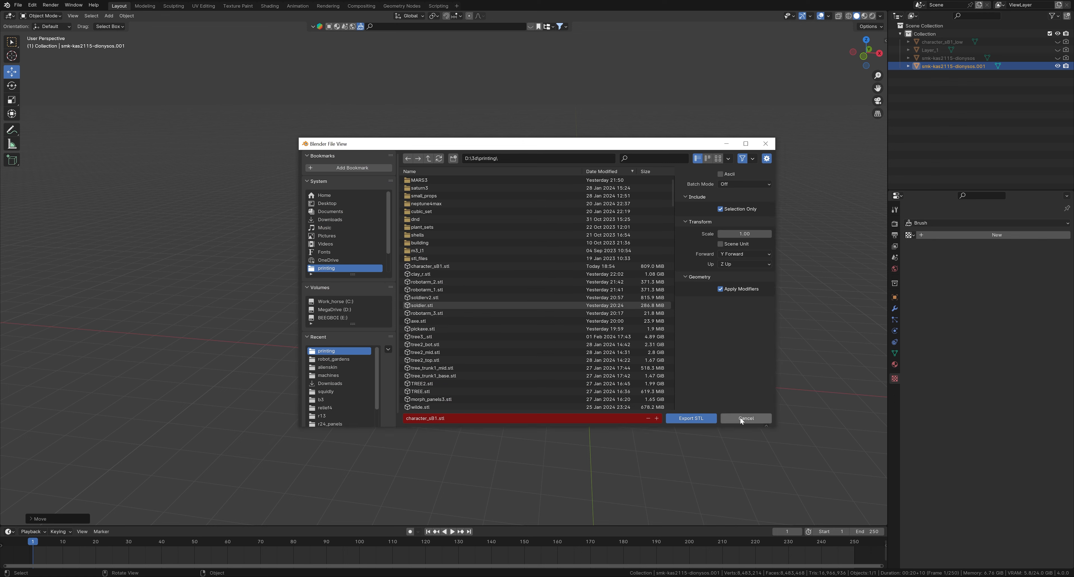
Step: Switch the CHITUBOX print job to the larger-plate Elegoo printer profile
click(745, 419)
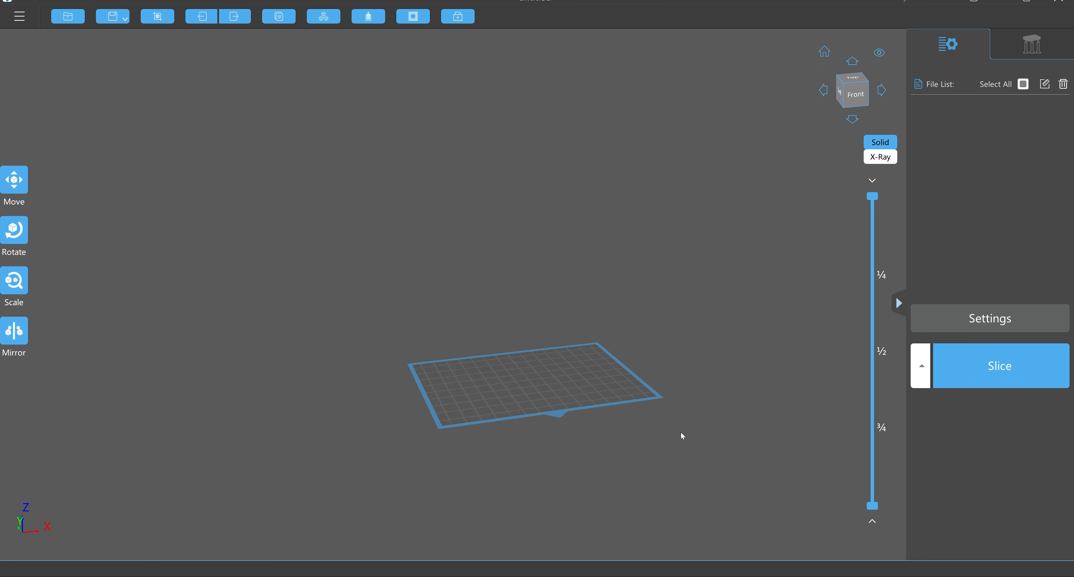
drag(681, 436, 561, 387)
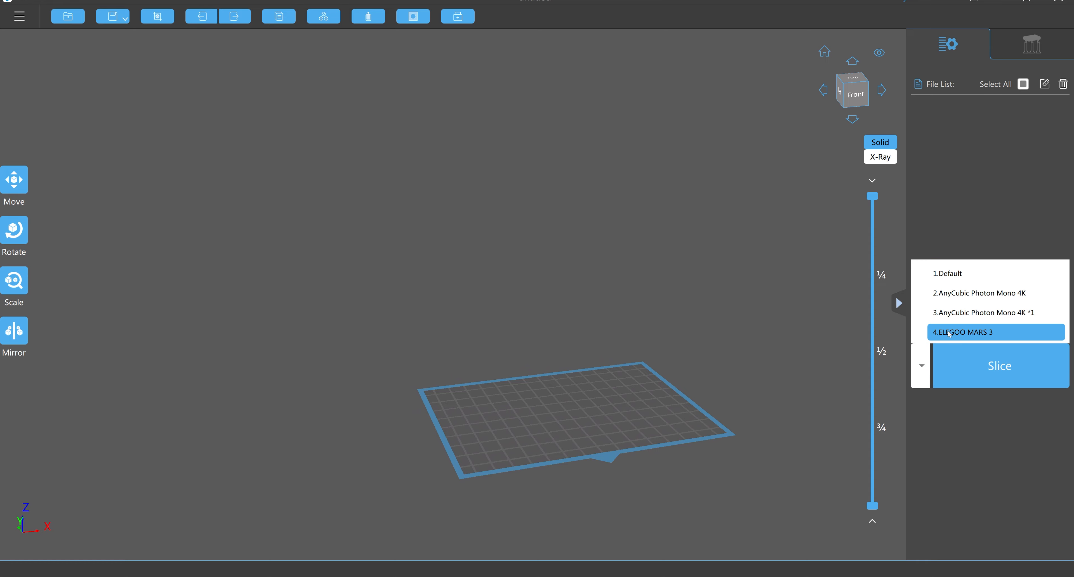
click(979, 332)
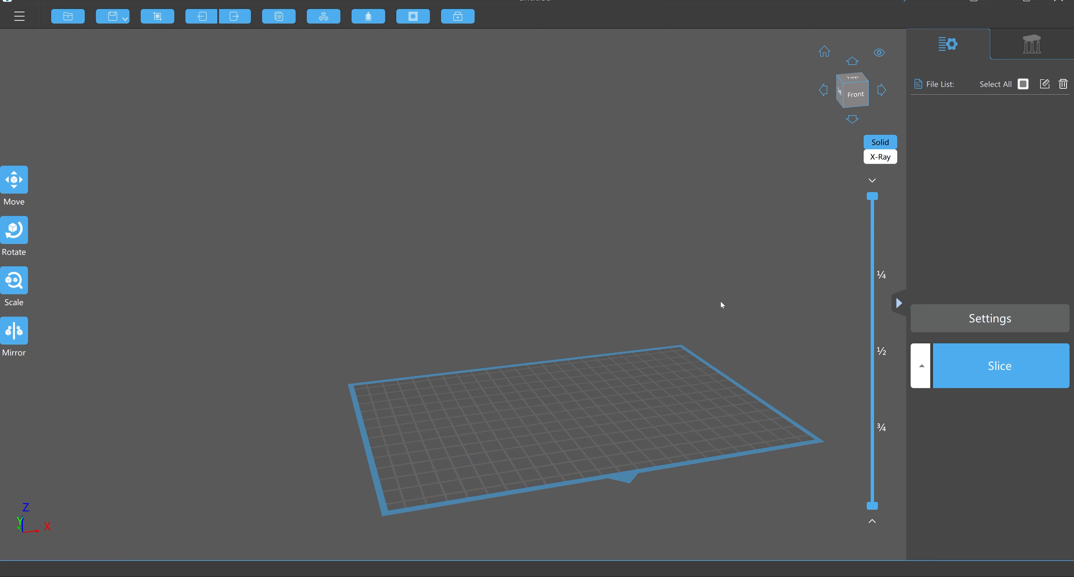
Step: Import the character_s81 STL and scale the tiny model up to fit the build plate
click(67, 16)
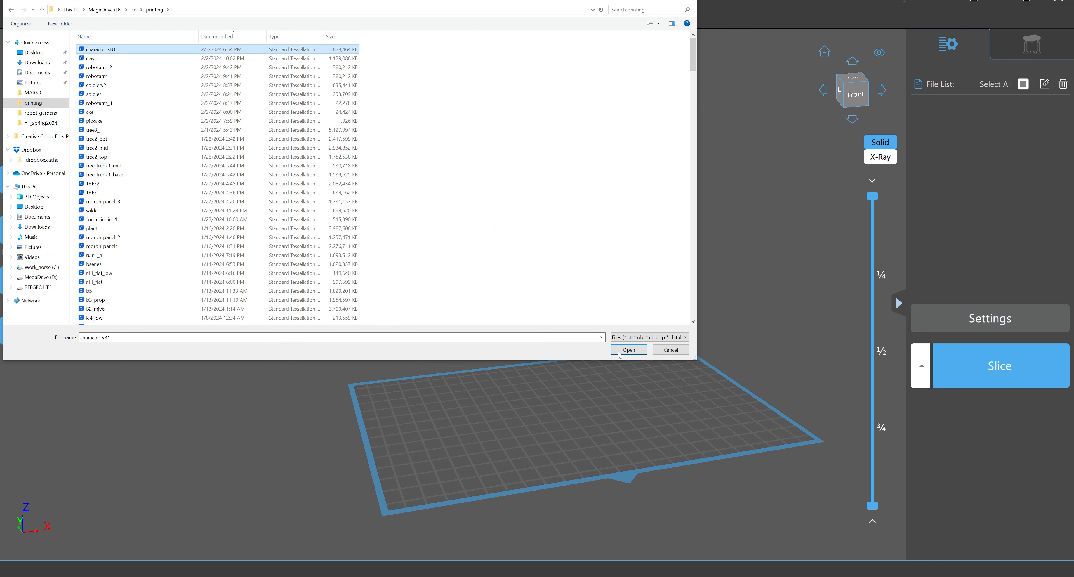
click(628, 351)
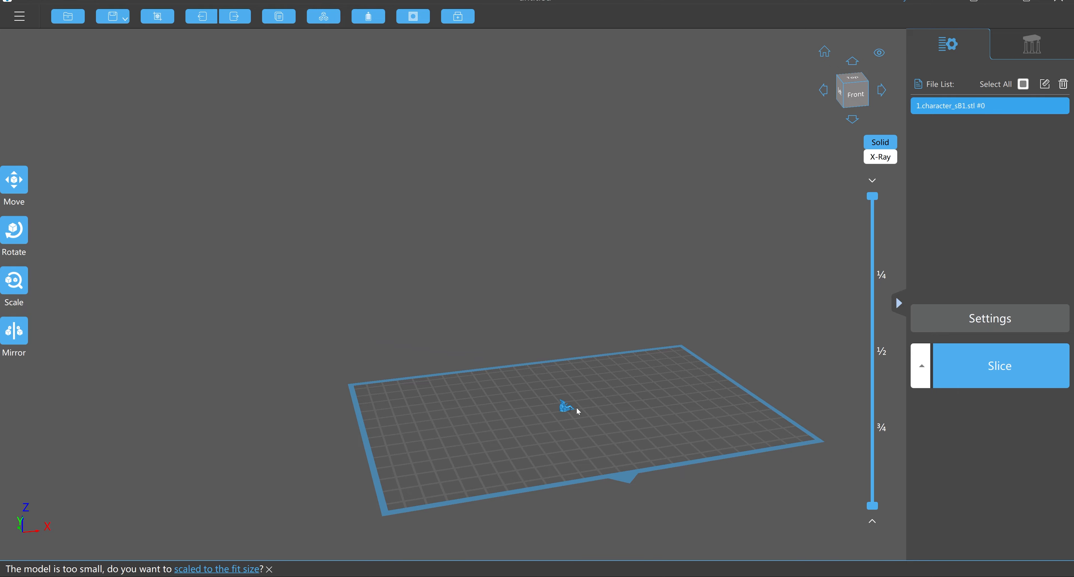
click(217, 569)
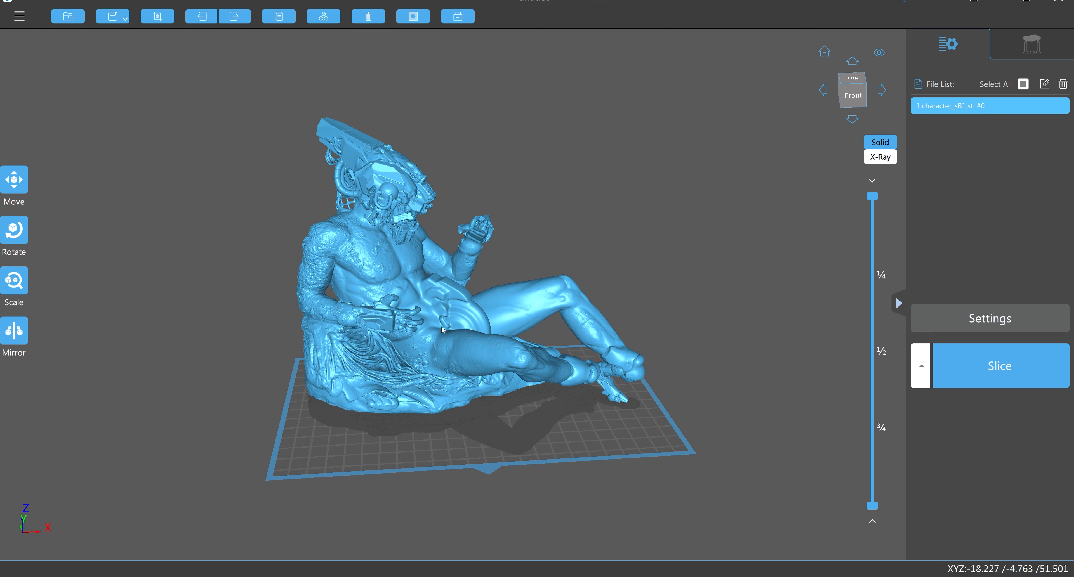
Step: Reduce the statue's scale so it sits entirely within the build plate
click(15, 282)
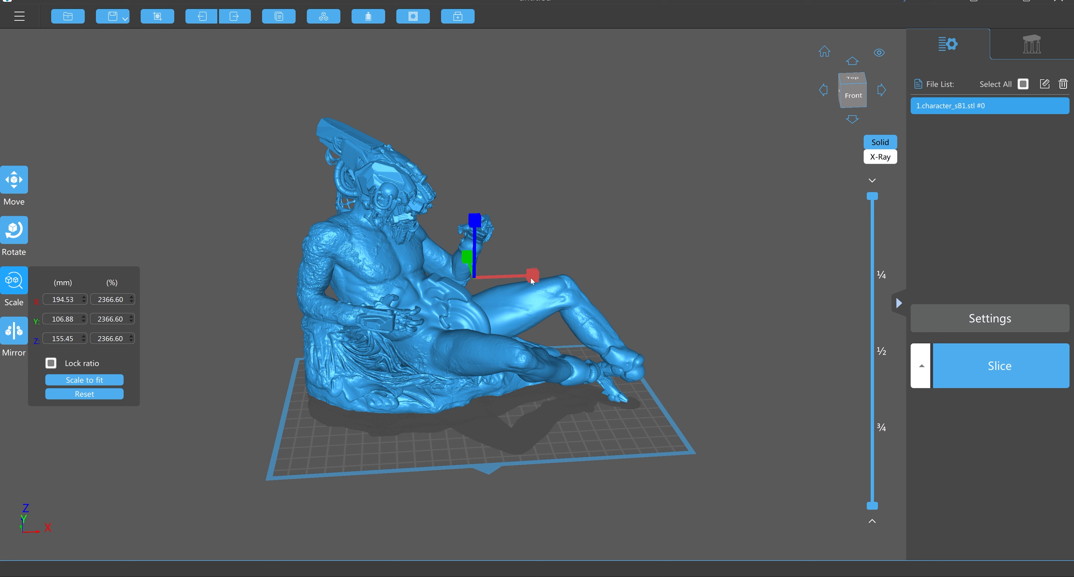
drag(533, 276, 527, 290)
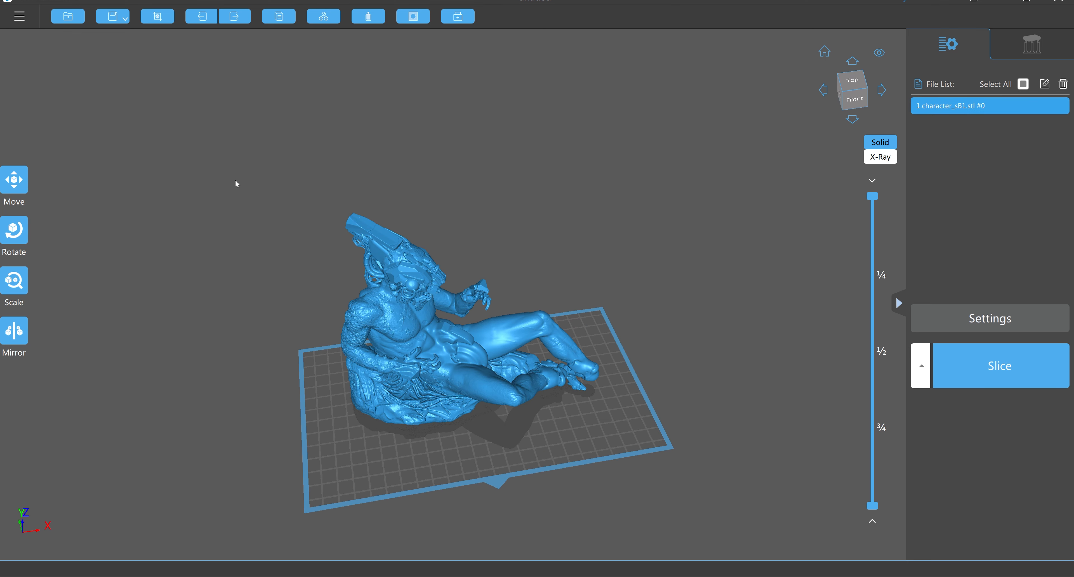
mouse_move(368, 16)
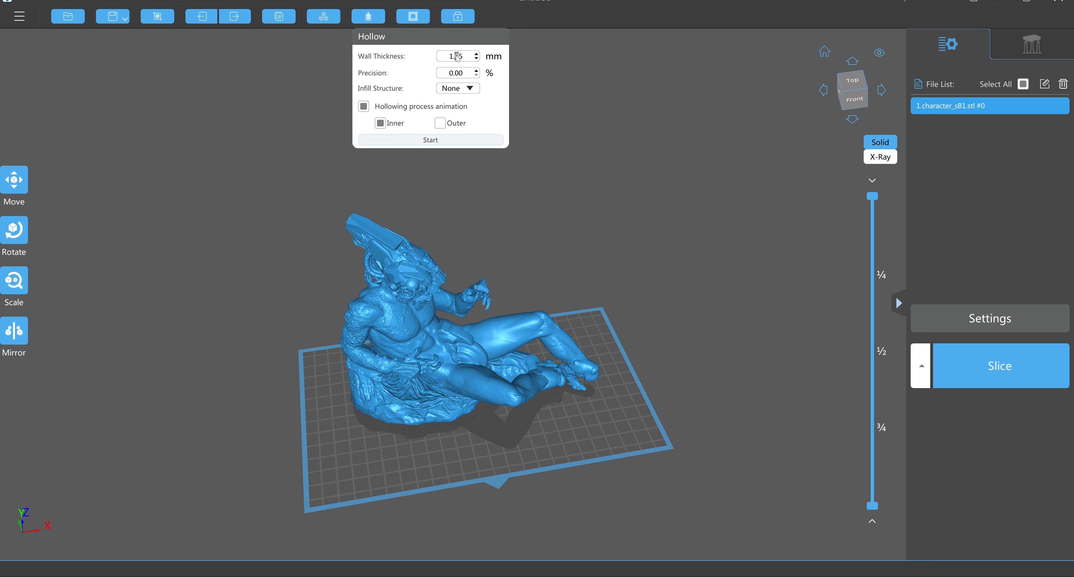
Step: Hollow the statue with 1.15 mm walls and scrub the cross-section to inspect the empty interior
click(430, 139)
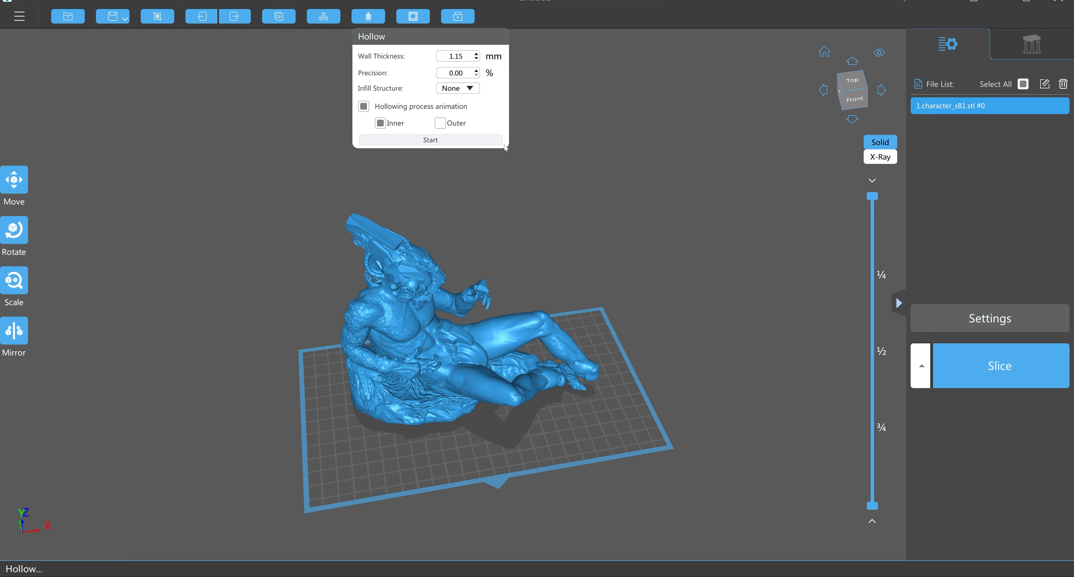
click(430, 140)
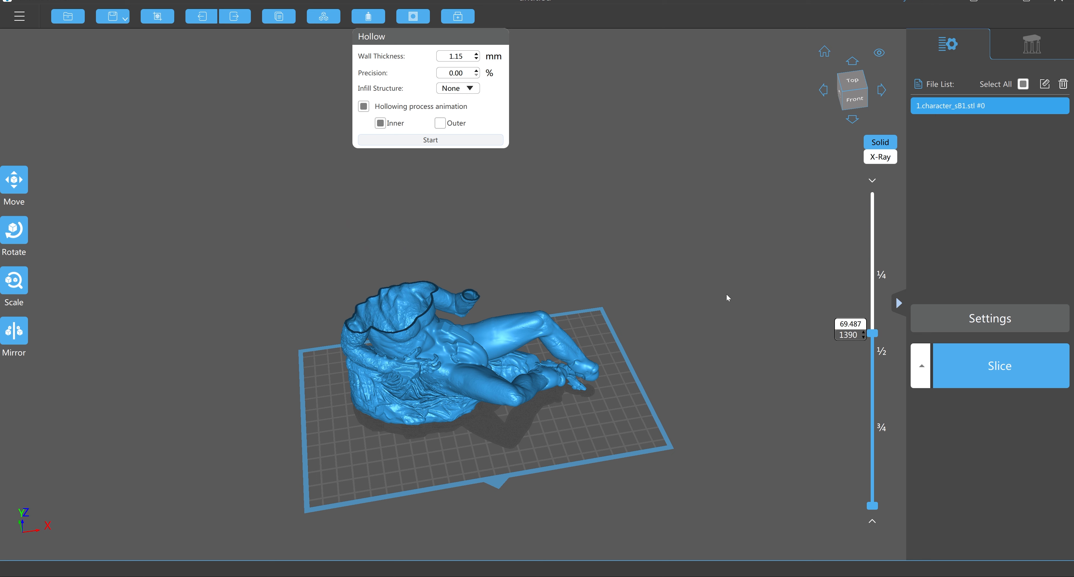
drag(873, 334, 874, 424)
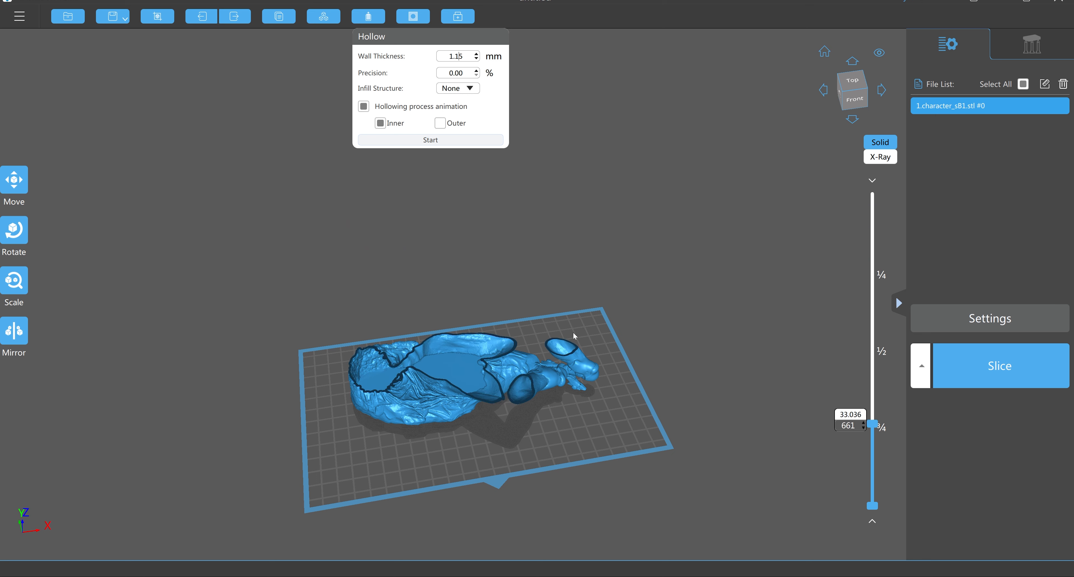
drag(872, 424, 873, 199)
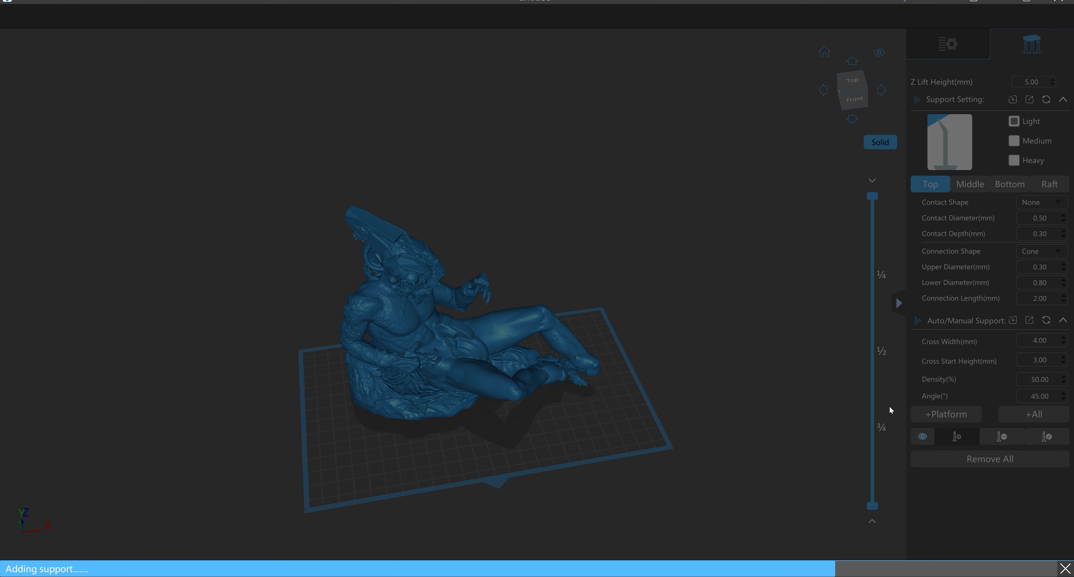
Step: Generate automatic Light supports under the hollowed statue and look it over
click(1033, 414)
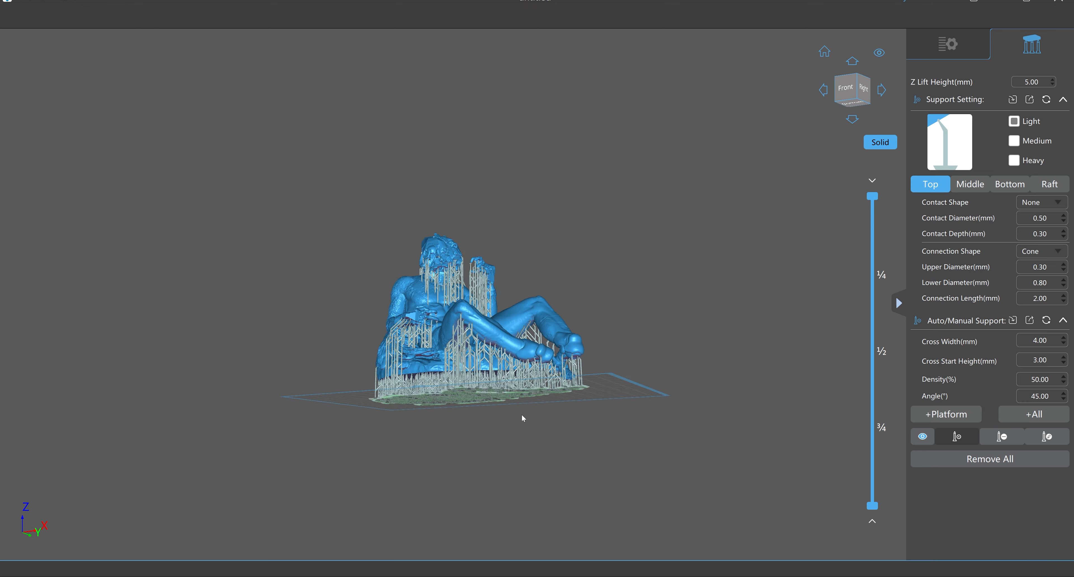
drag(521, 417, 510, 349)
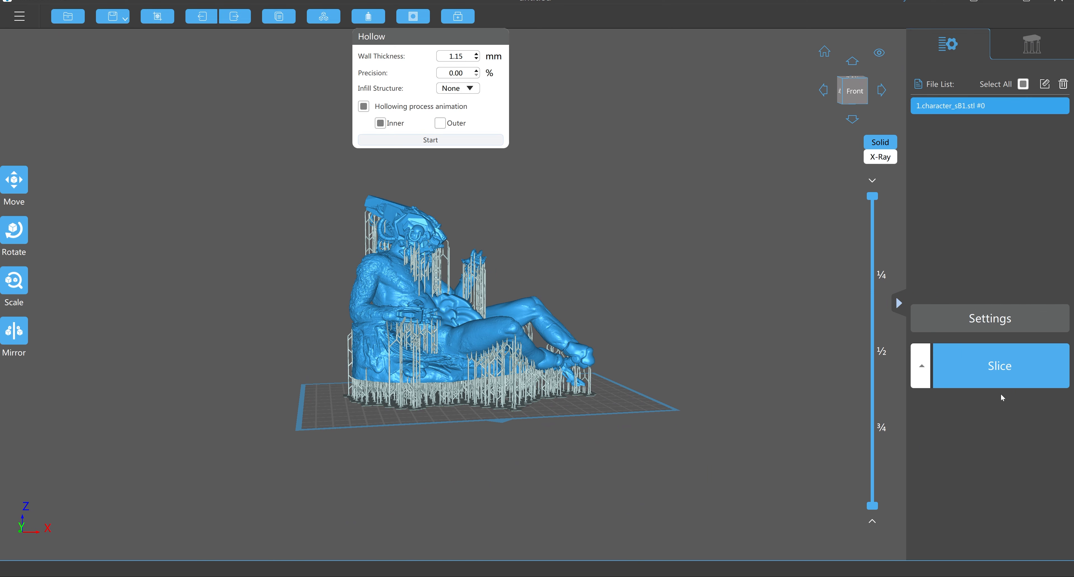
Step: Slice the supported statue and preview layers from the top down through its body
click(998, 366)
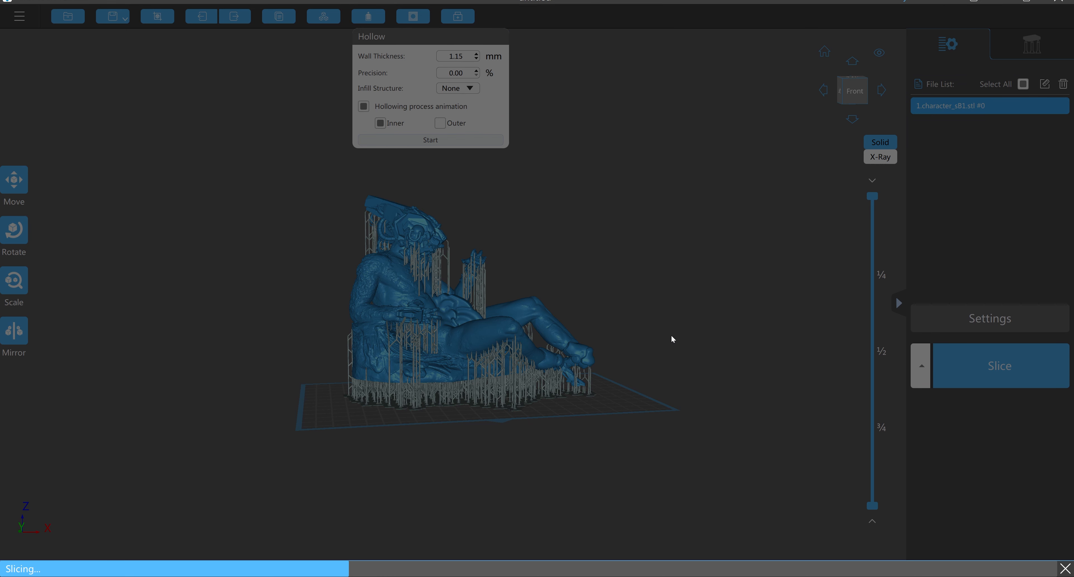
click(1000, 366)
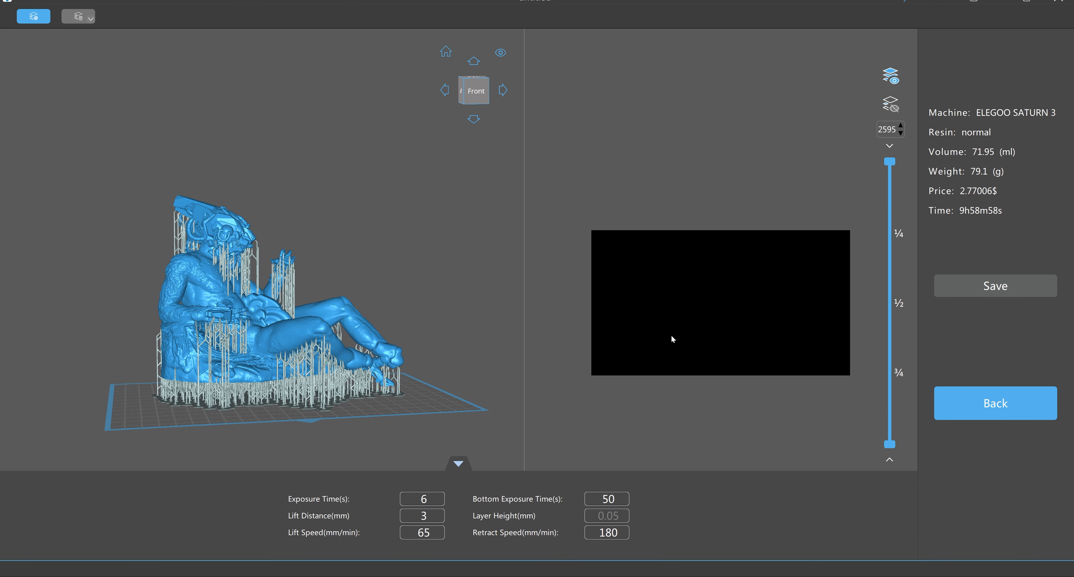
drag(890, 161, 890, 158)
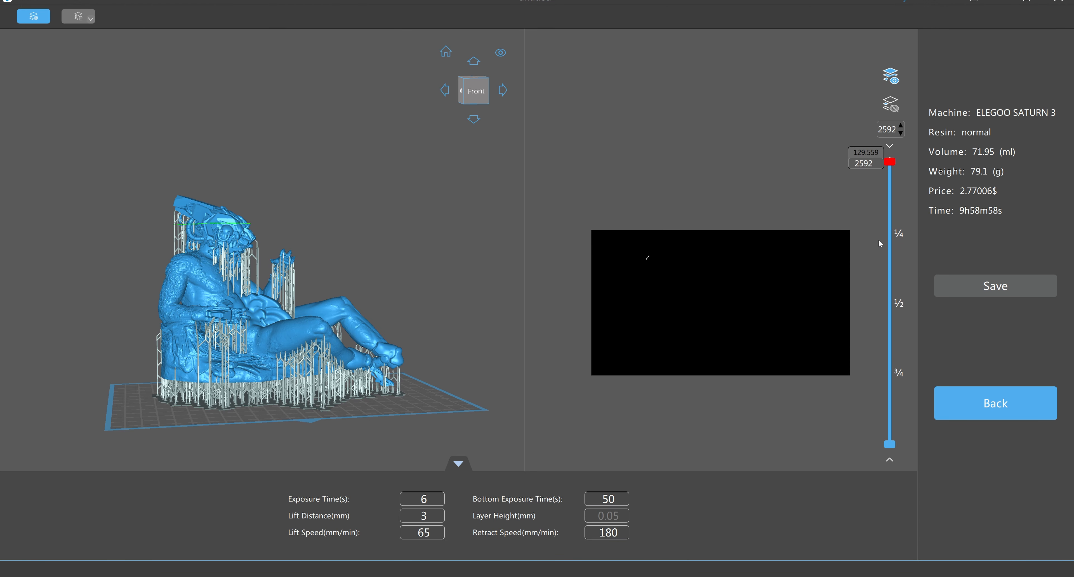
drag(890, 160, 890, 244)
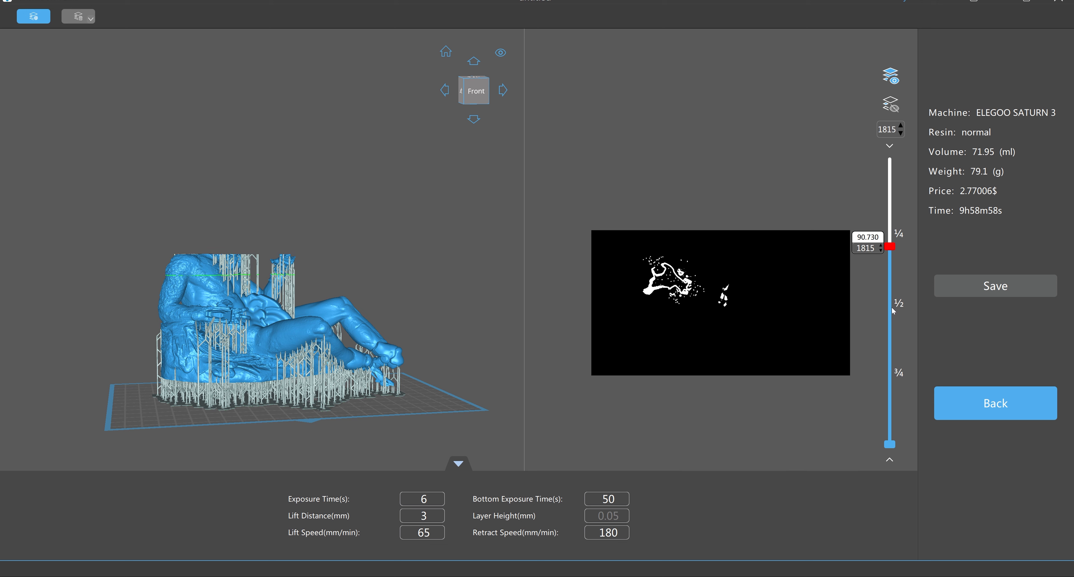
drag(888, 244, 888, 329)
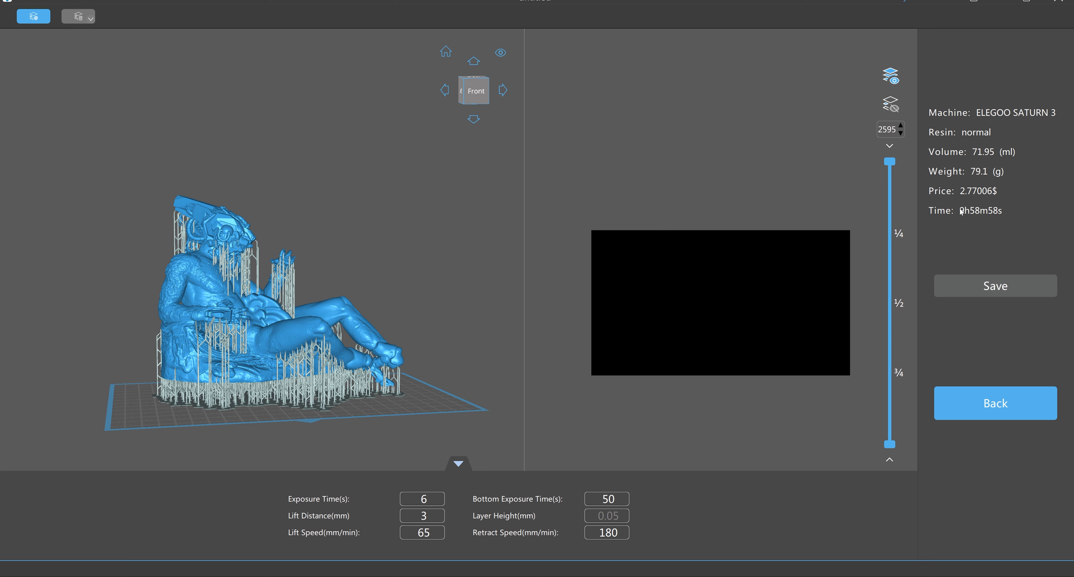
Step: Save the sliced result to disk as a print file
click(995, 285)
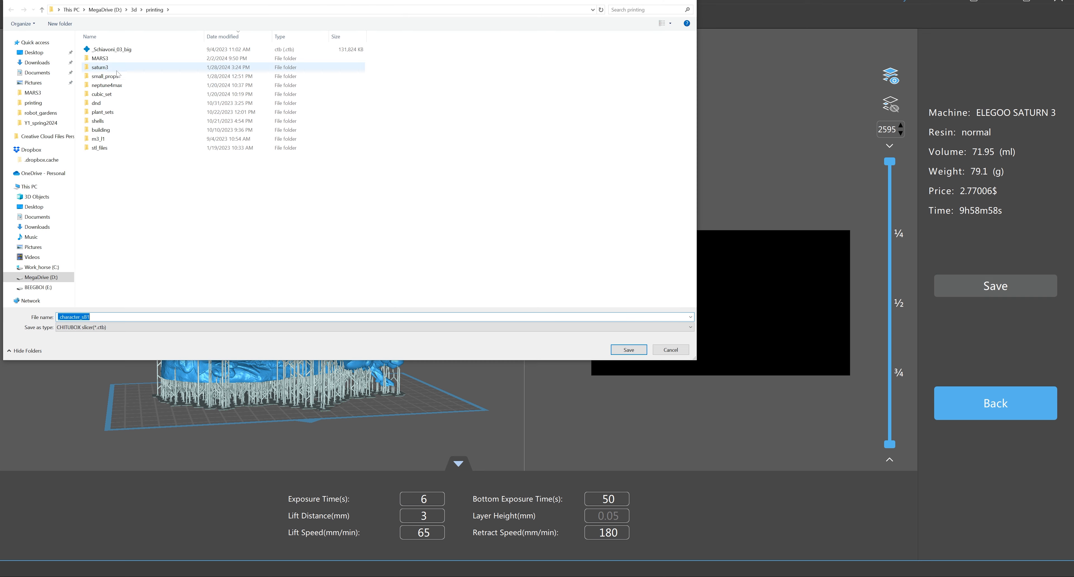
click(626, 351)
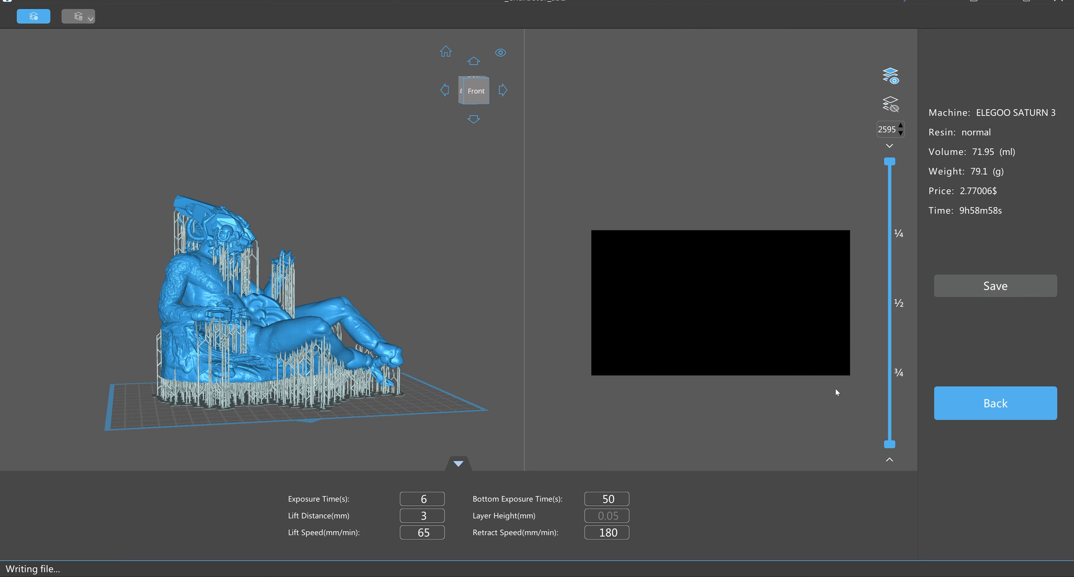